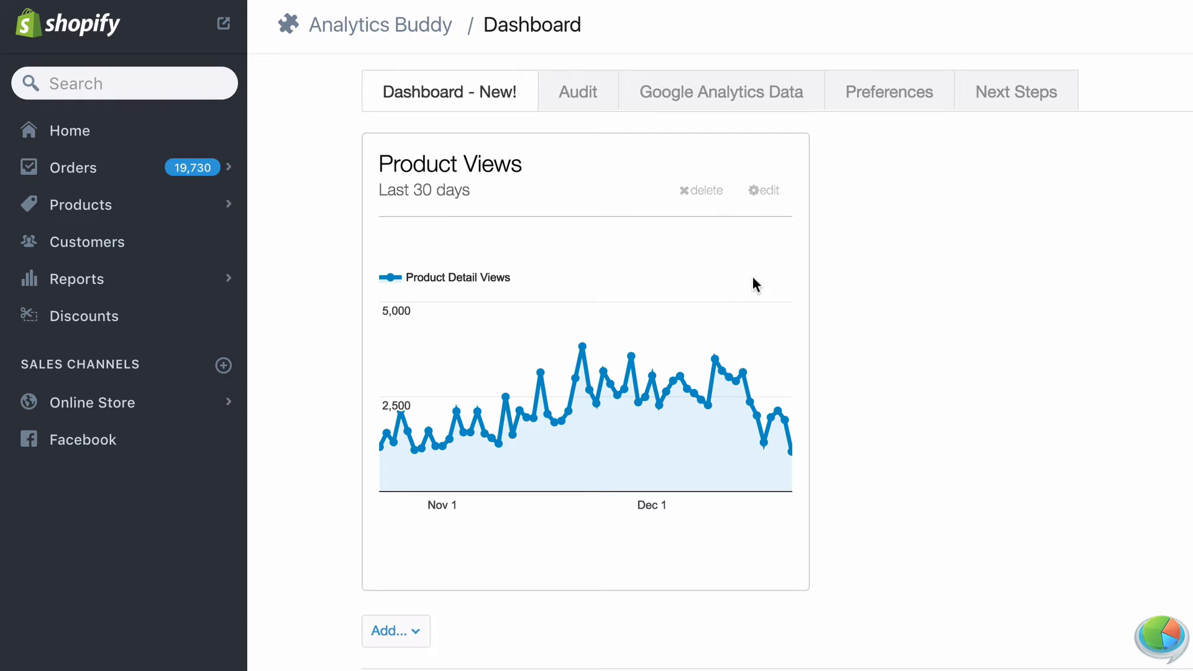
# Edit the Product Views graph to cover 60 days and add product adds to cart, then save.
pyautogui.click(762, 191)
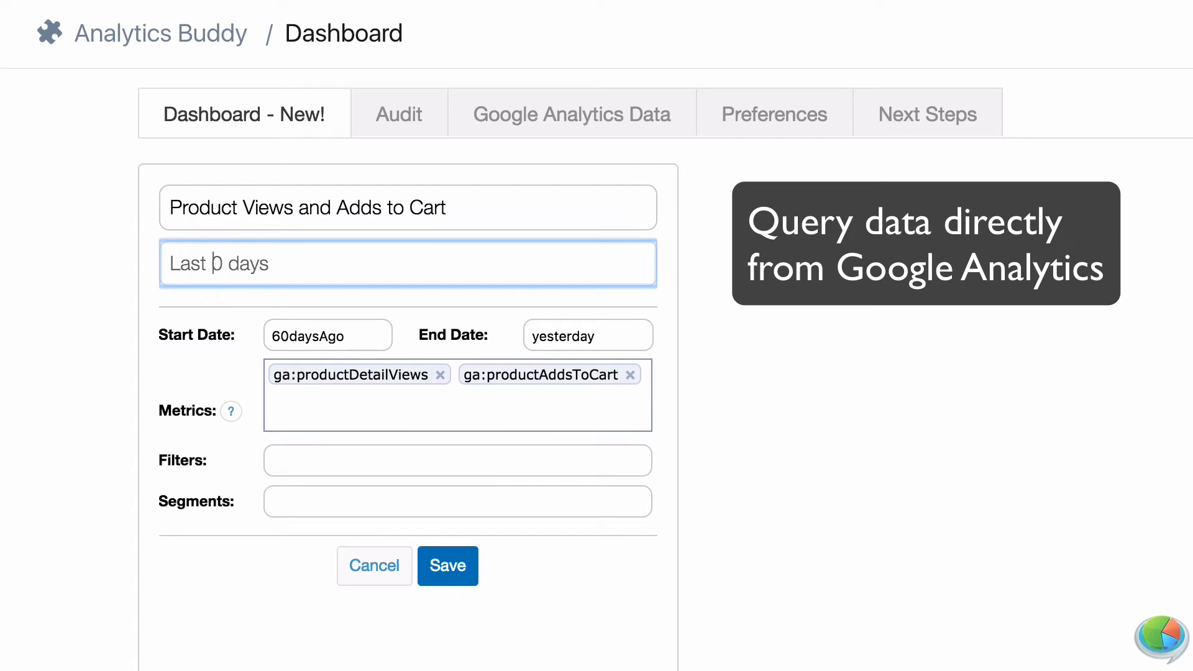
pyautogui.click(447, 566)
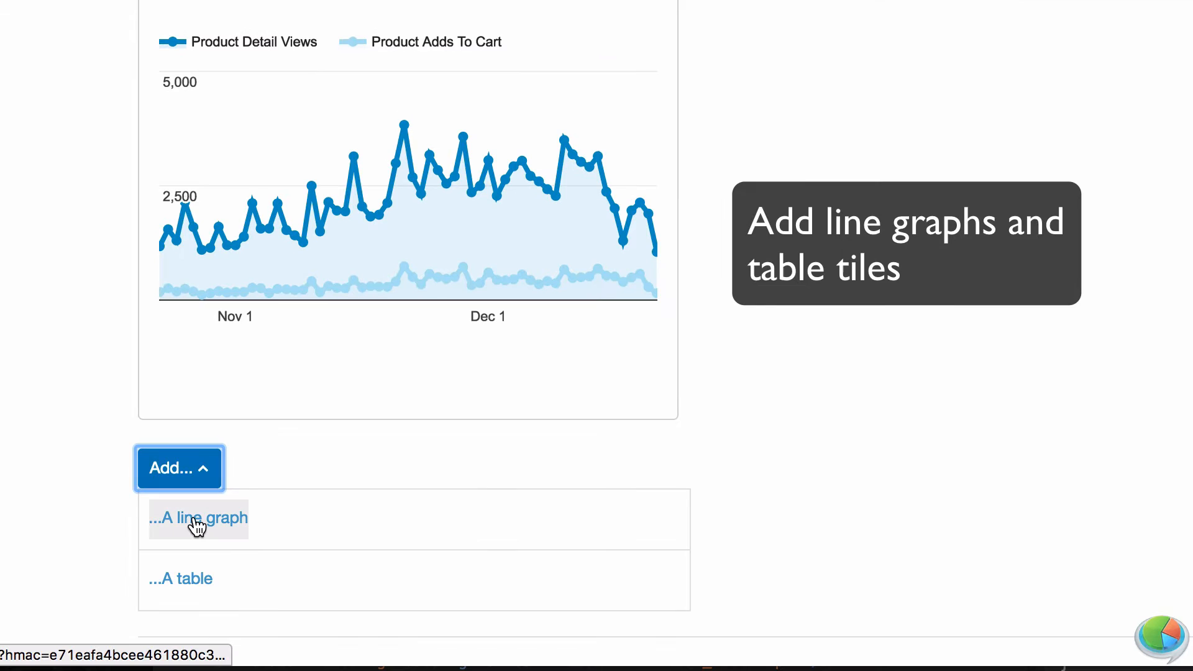
# Configure a new 'Main sources' table: 30 days of ga:sessions by ga:medium, sorted -ga:sessions, max 20.
pyautogui.click(197, 518)
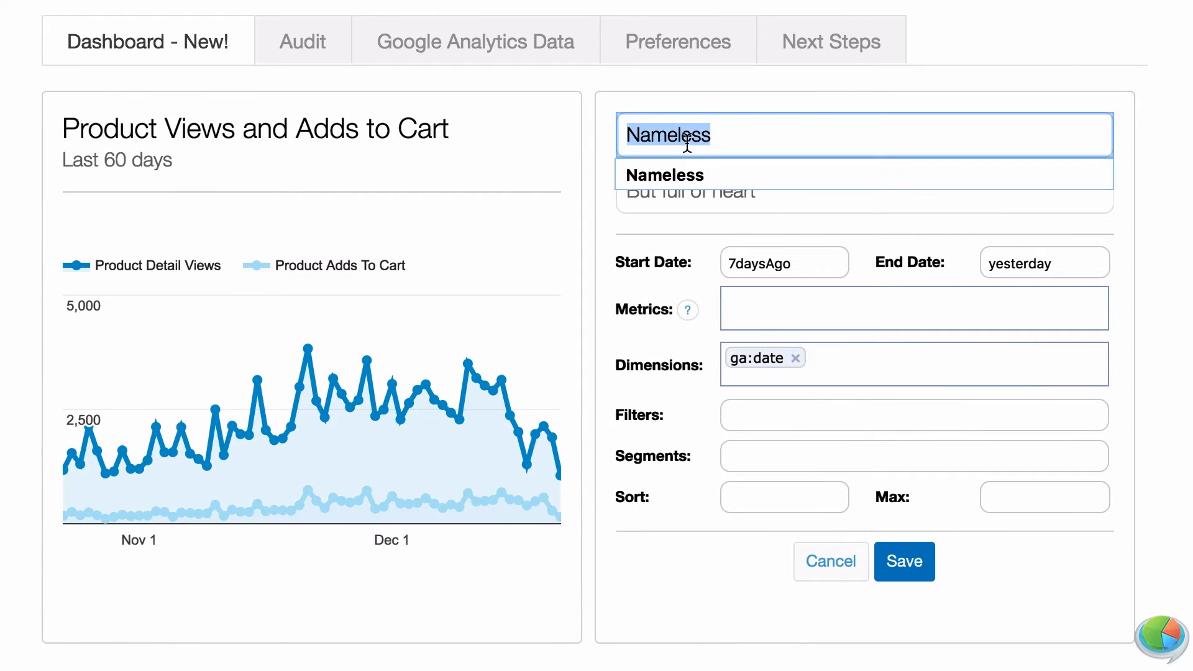
pyautogui.write('Main')
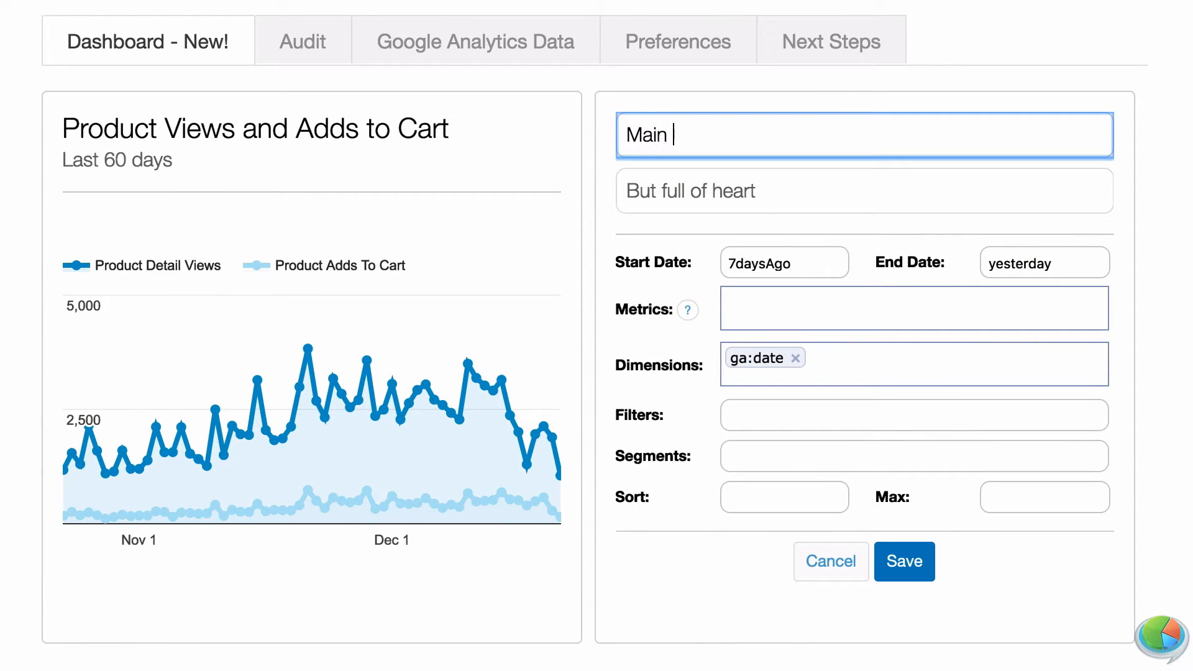
pyautogui.write('sources')
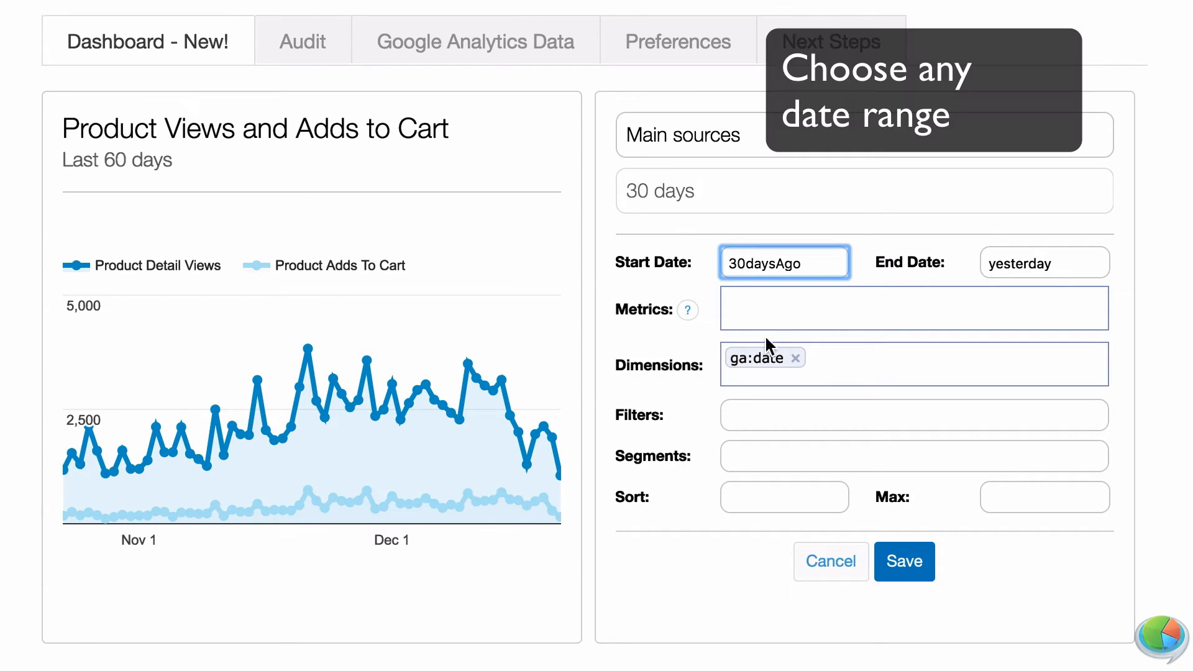
pyautogui.write('sessions')
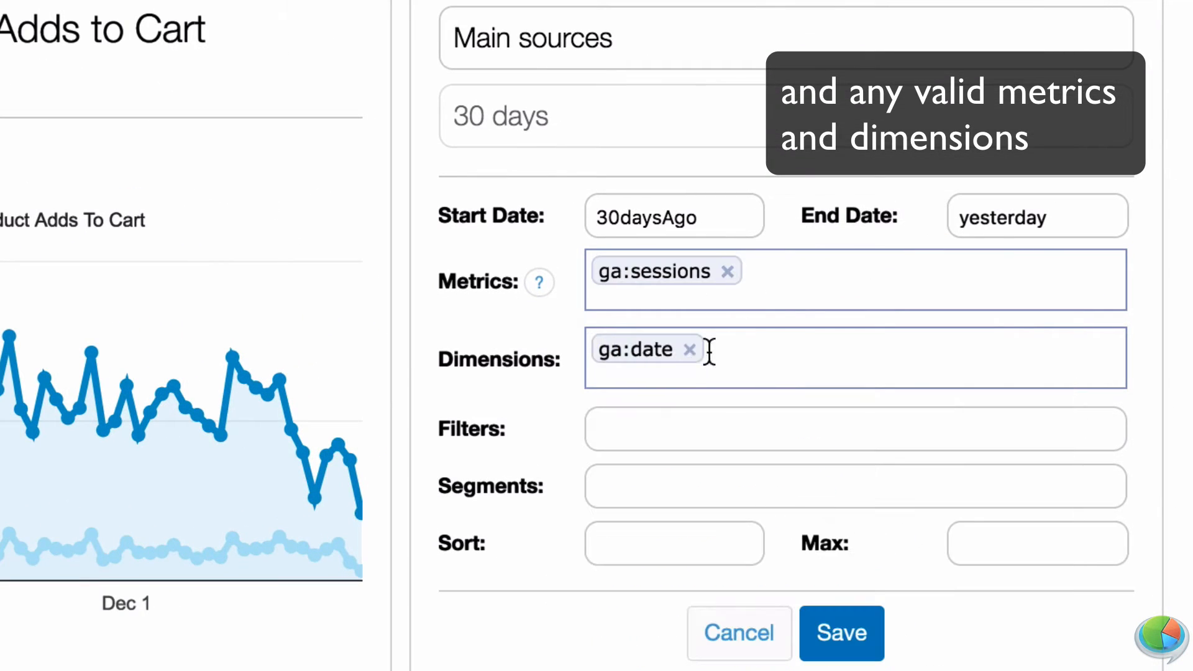
pyautogui.write('medi')
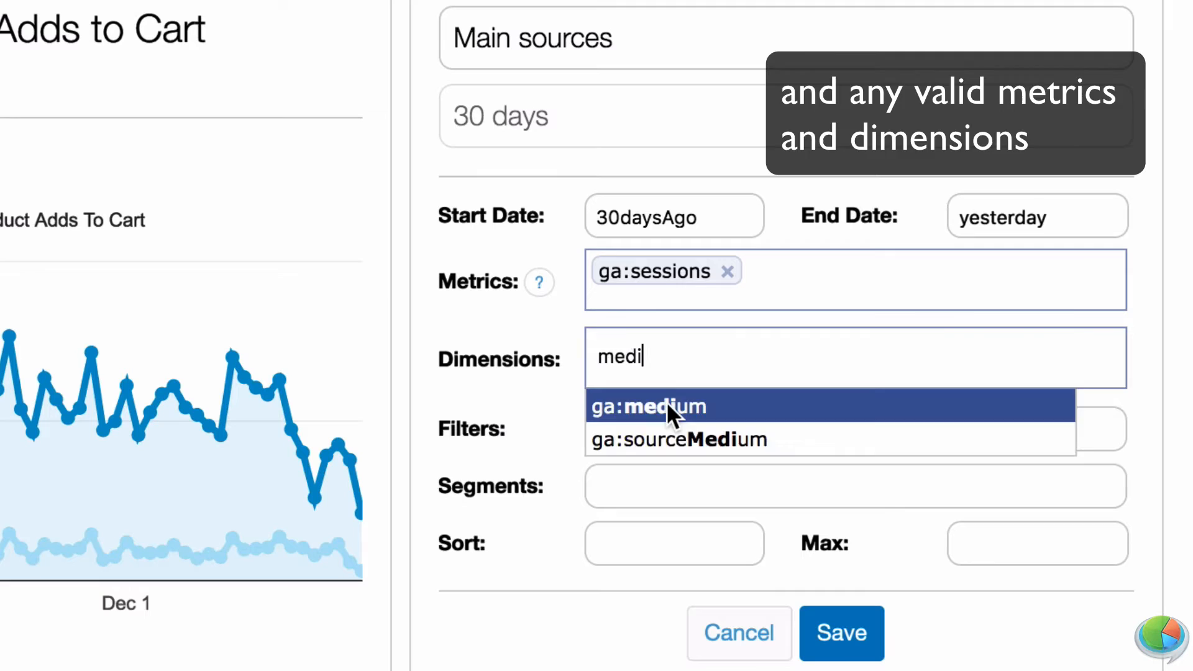
pyautogui.click(646, 405)
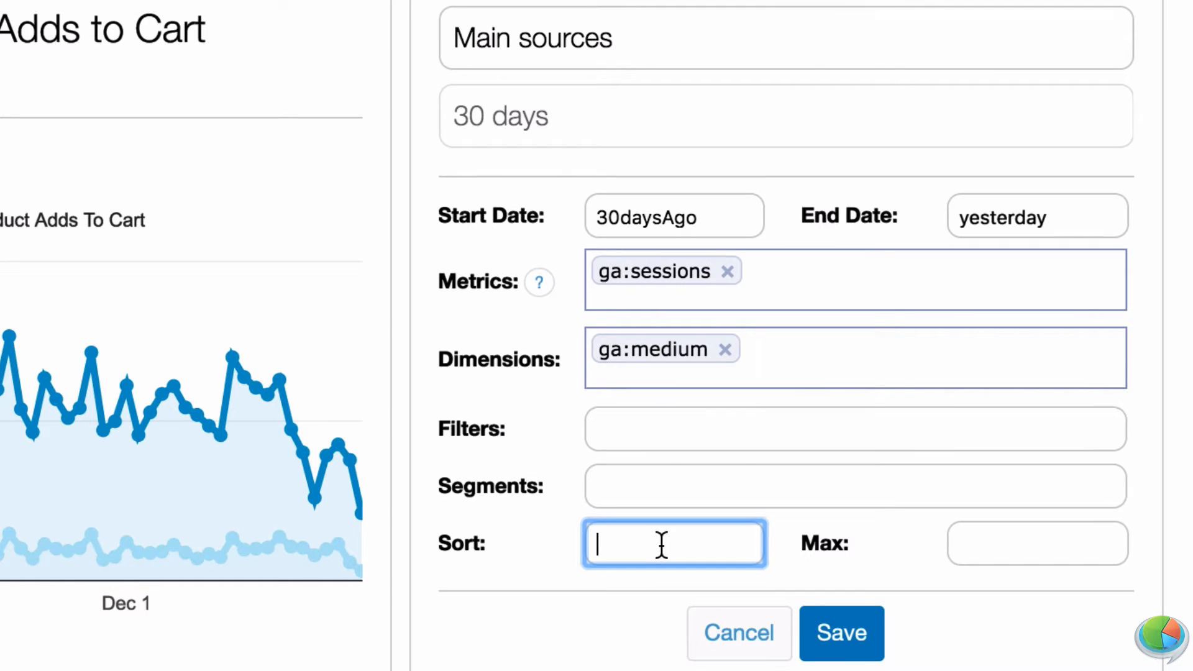
pyautogui.write('-ga')
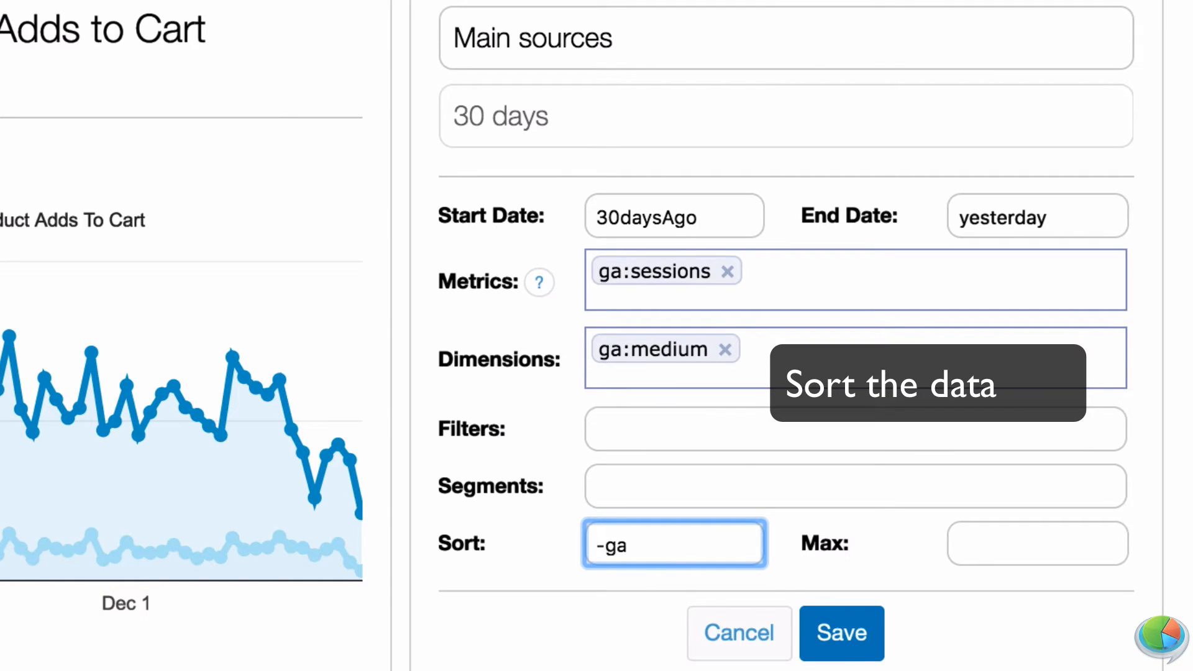
pyautogui.write('2-')
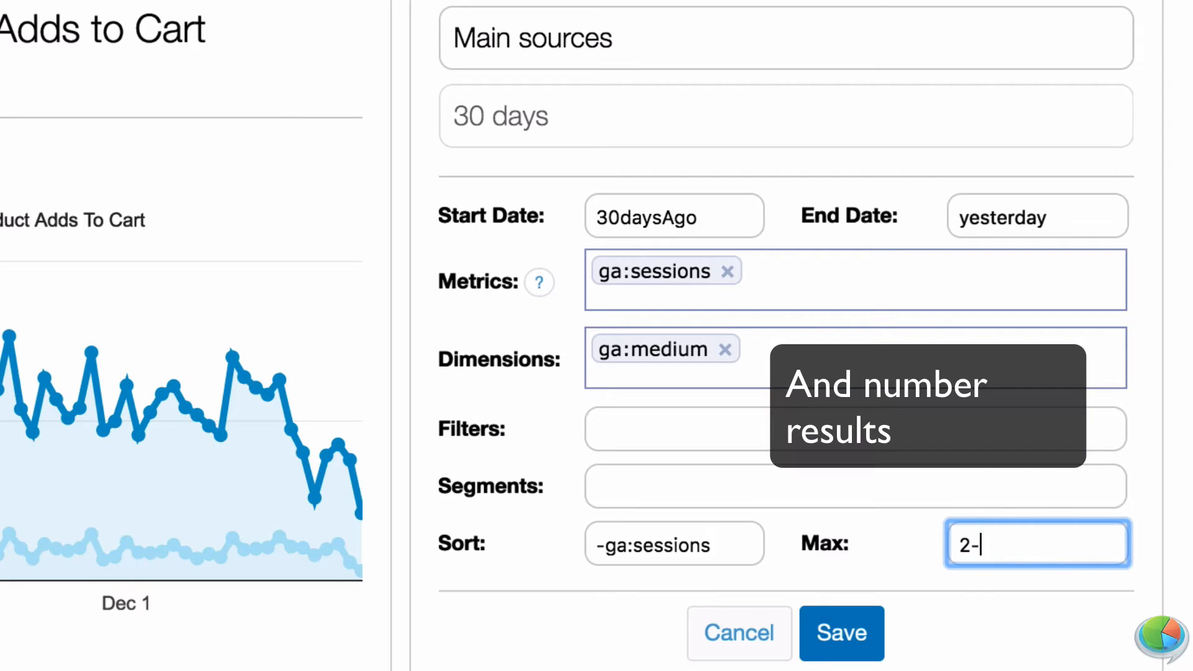
# Save the sources table, re-sort its rows by sessions, and reopen its settings.
pyautogui.click(841, 632)
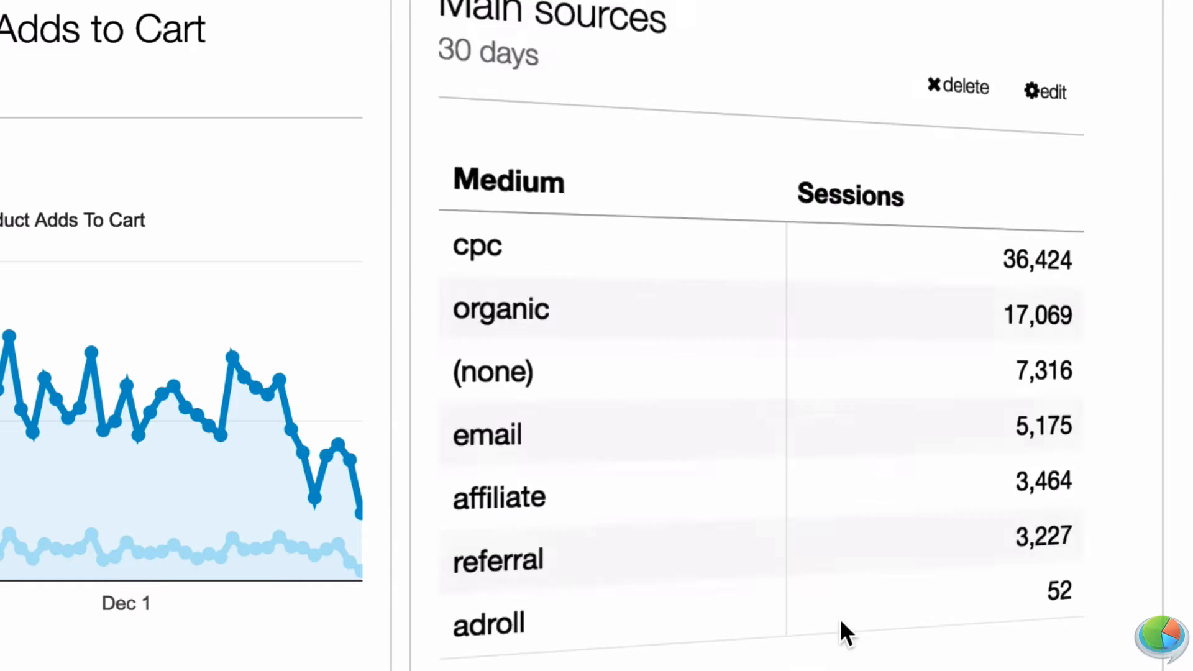
pyautogui.click(850, 195)
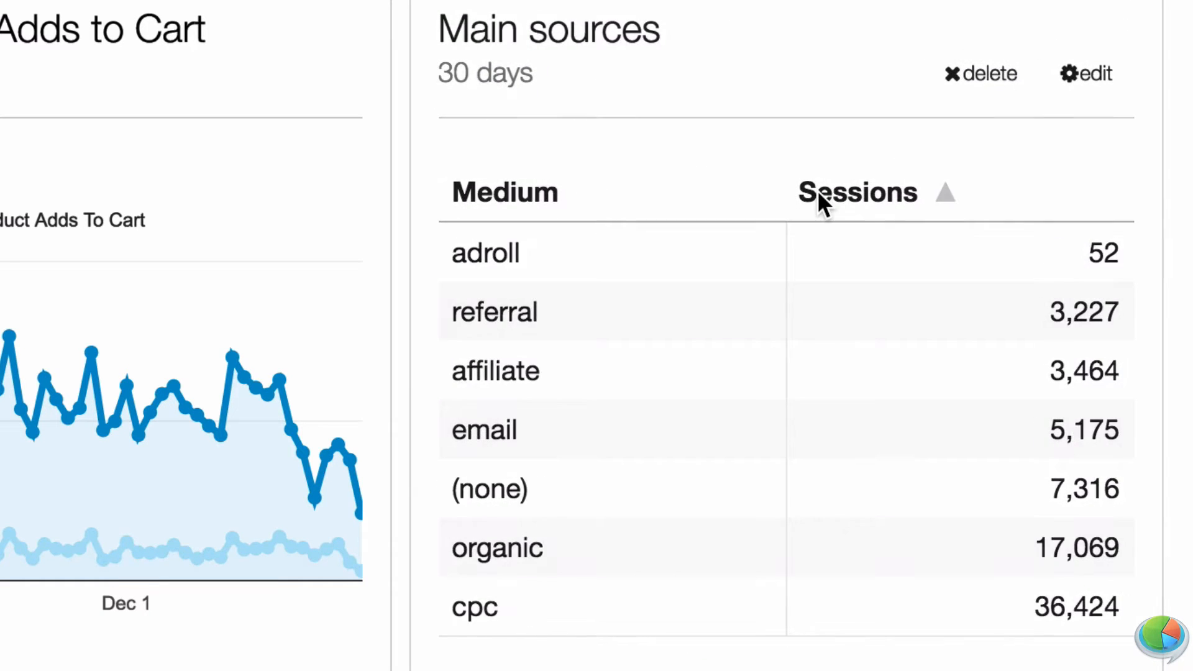
pyautogui.click(1093, 73)
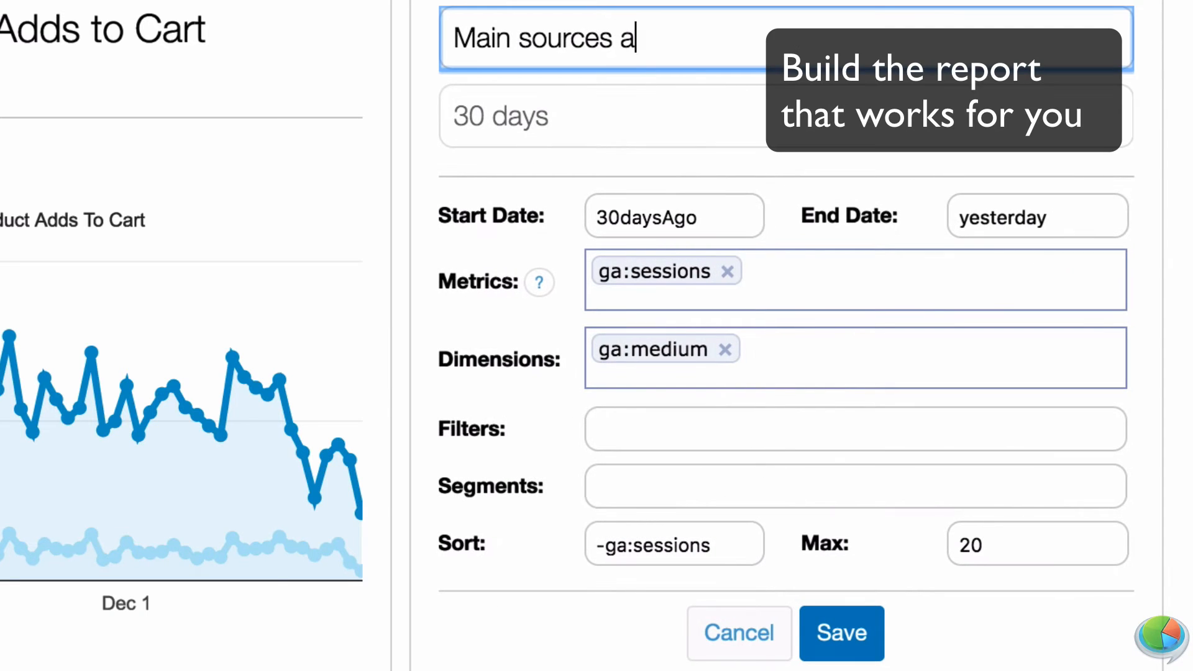
# Rename the table 'Main sources and Transactions' and add ga:transactions as a second metric.
pyautogui.write('nd Transactions')
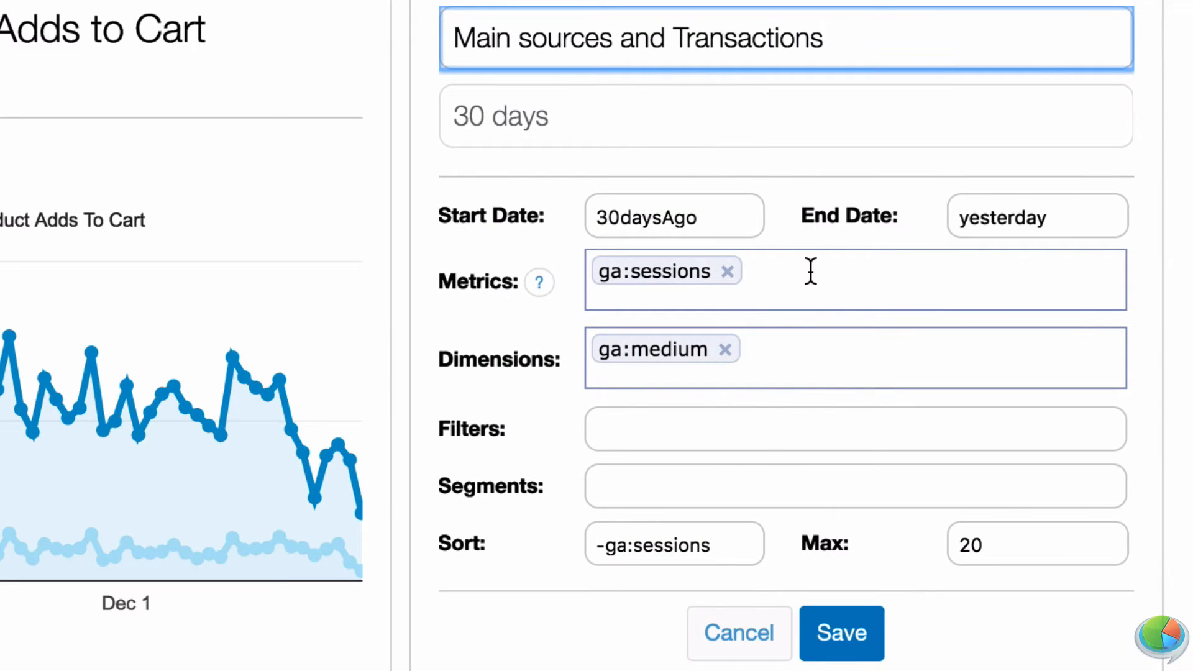
pyautogui.write('trans')
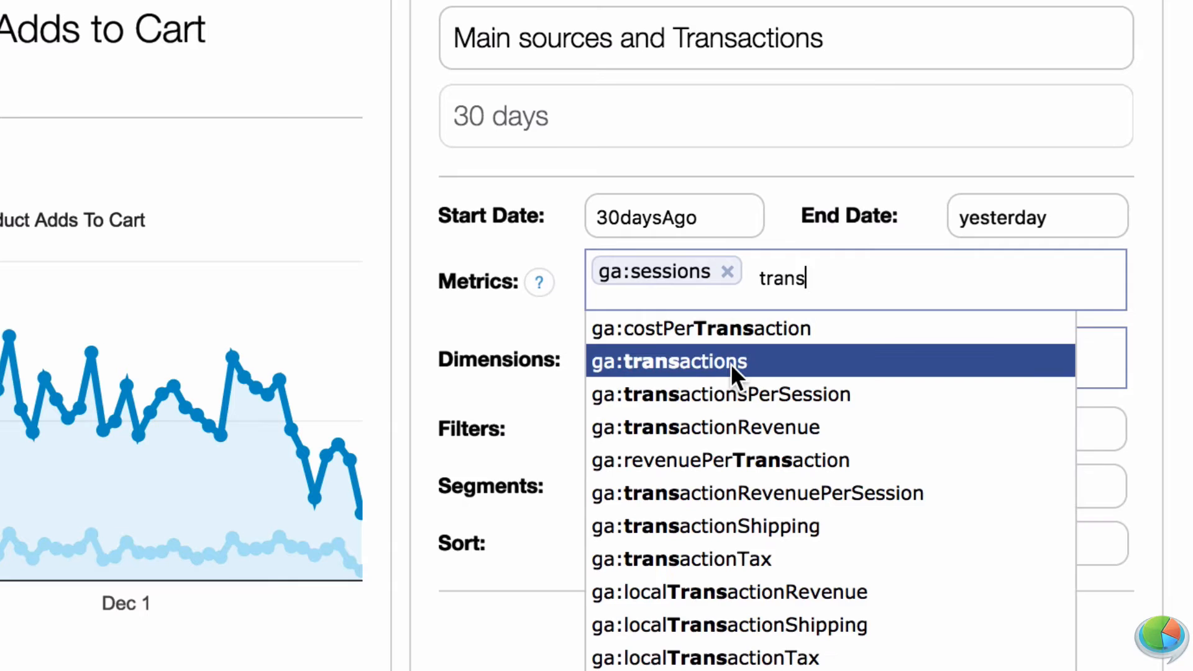
pyautogui.click(667, 360)
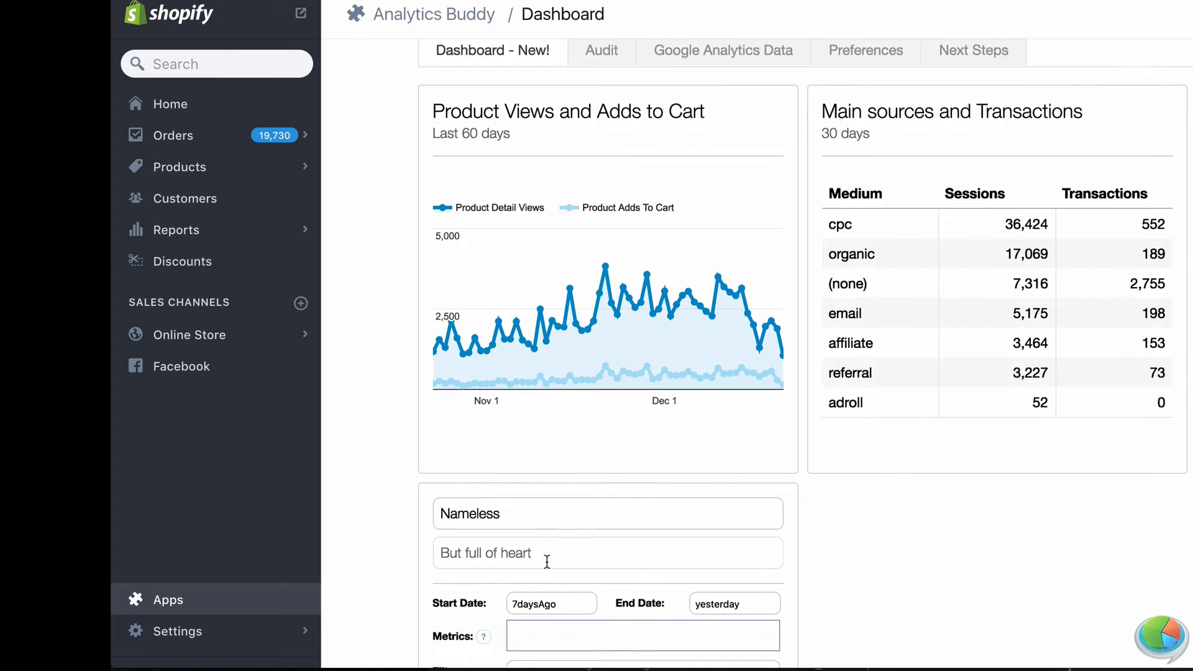
# Create a '404 error pages' graph of 30-day ga:pageviews filtered by ga:pageTitle=~not found and save it.
pyautogui.write('404')
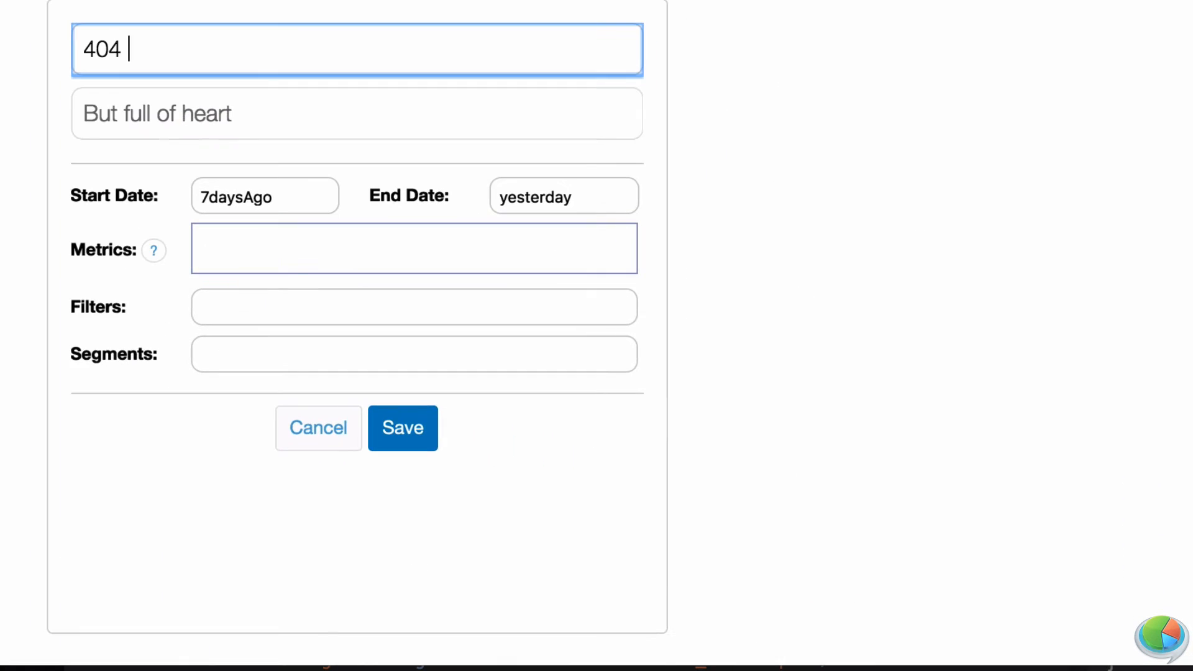
pyautogui.write('error pages')
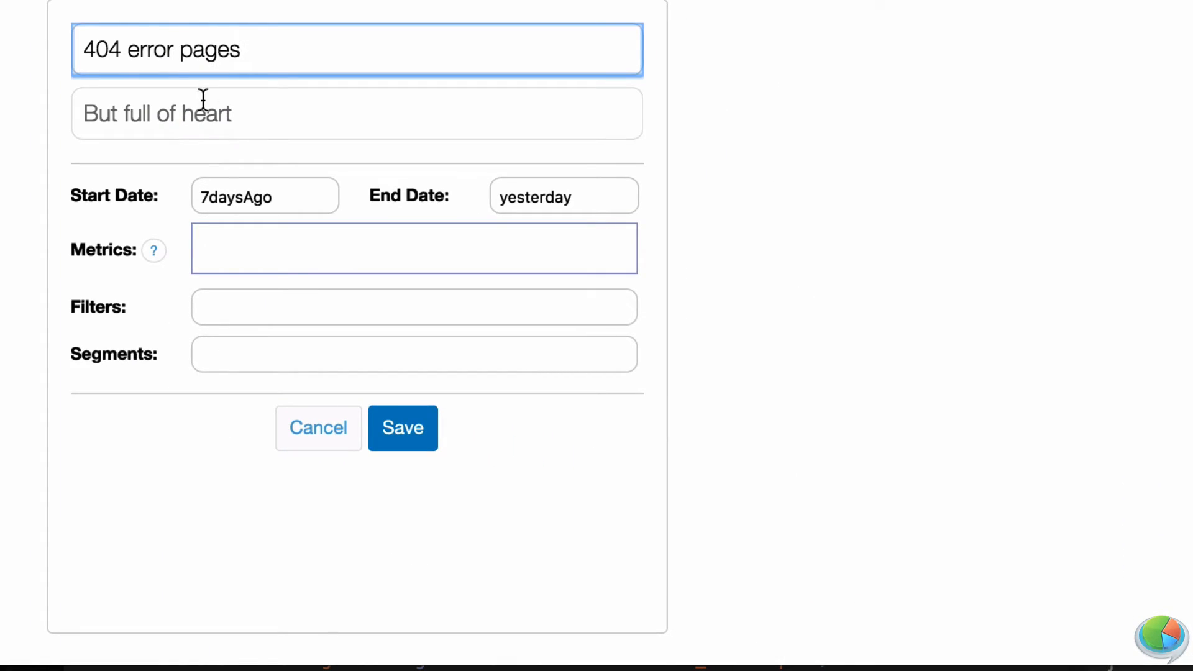
pyautogui.write('3daysAgo')
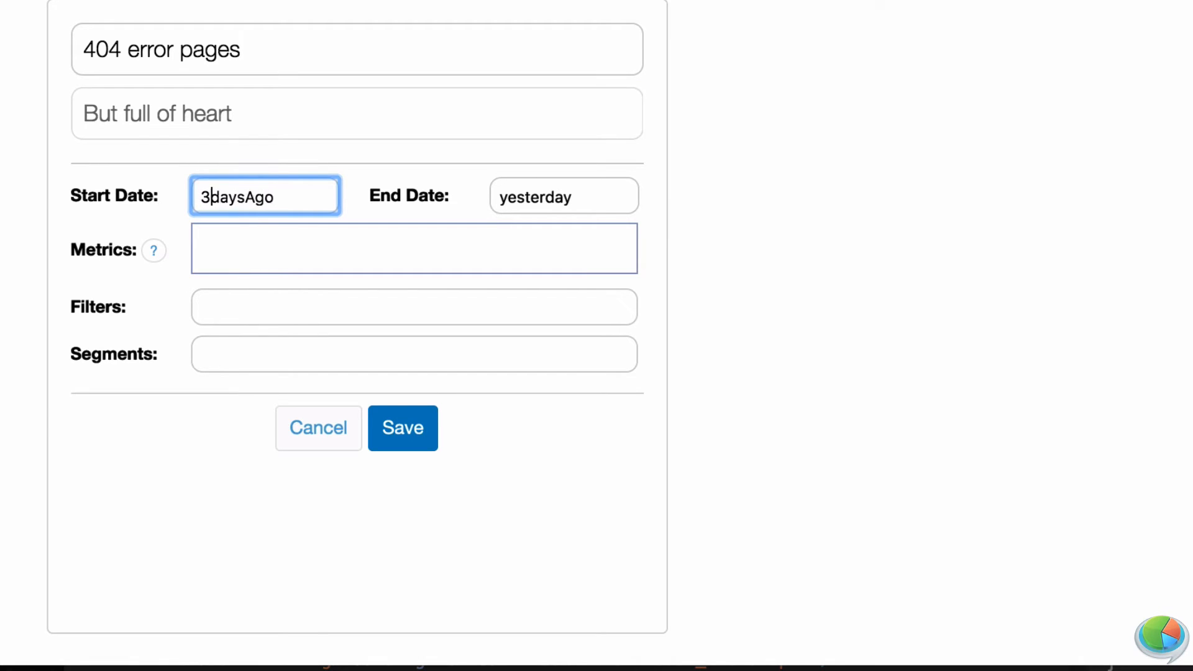
pyautogui.write('page')
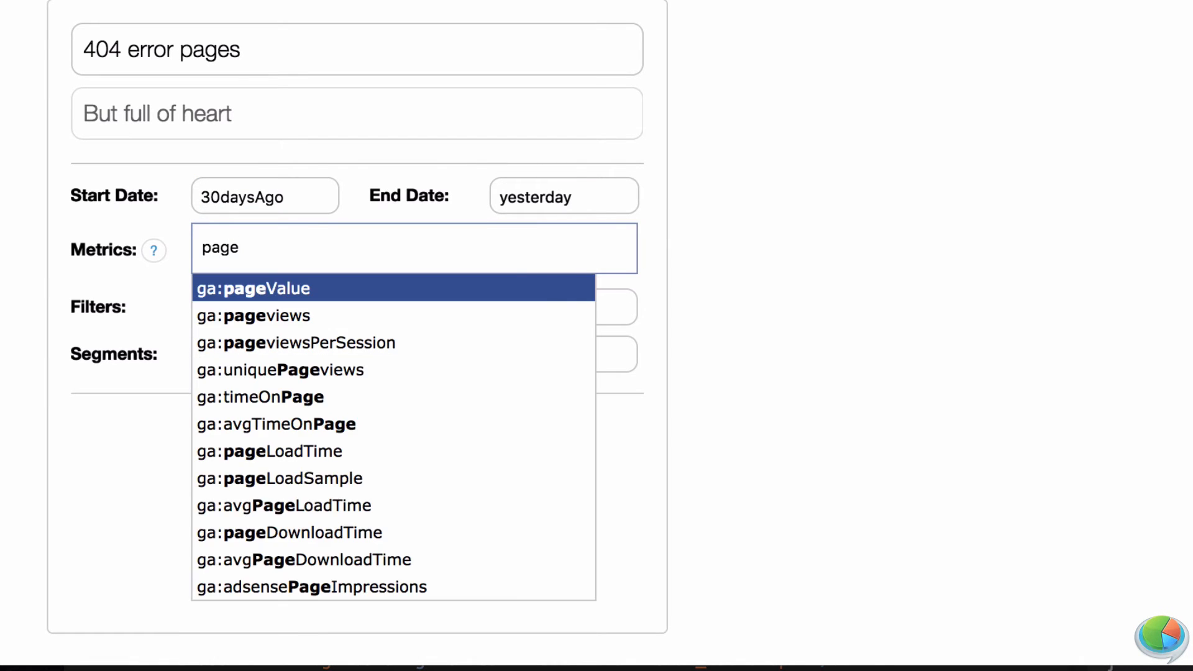
pyautogui.click(252, 314)
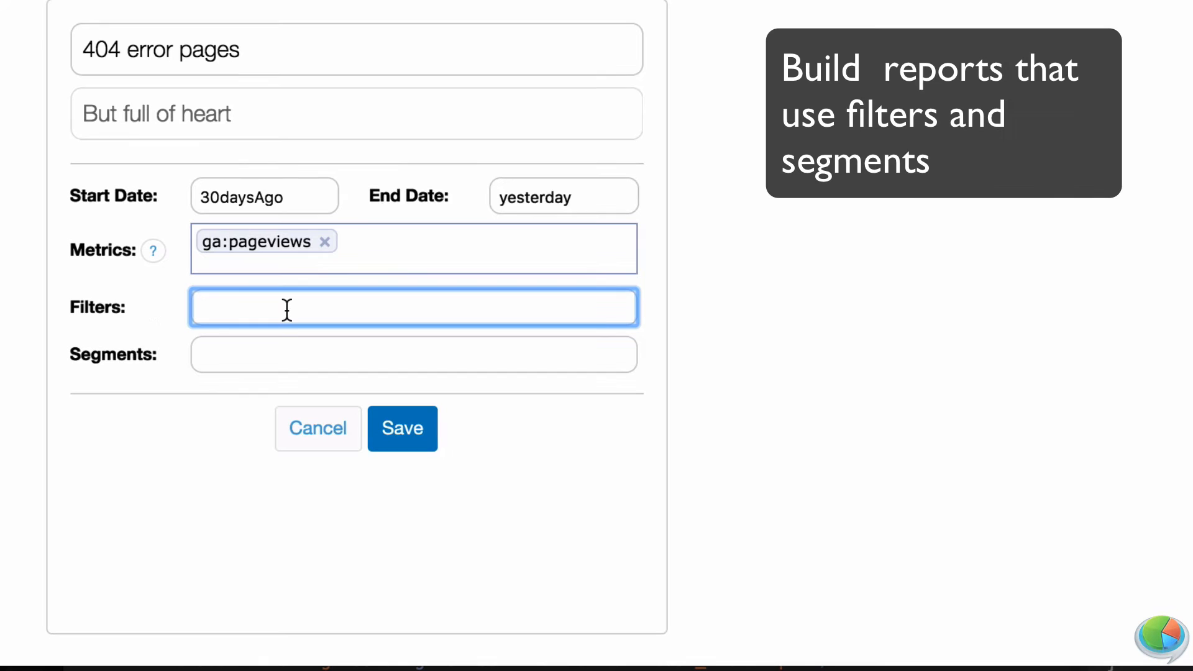
pyautogui.write('ga:pageTitle=~not found')
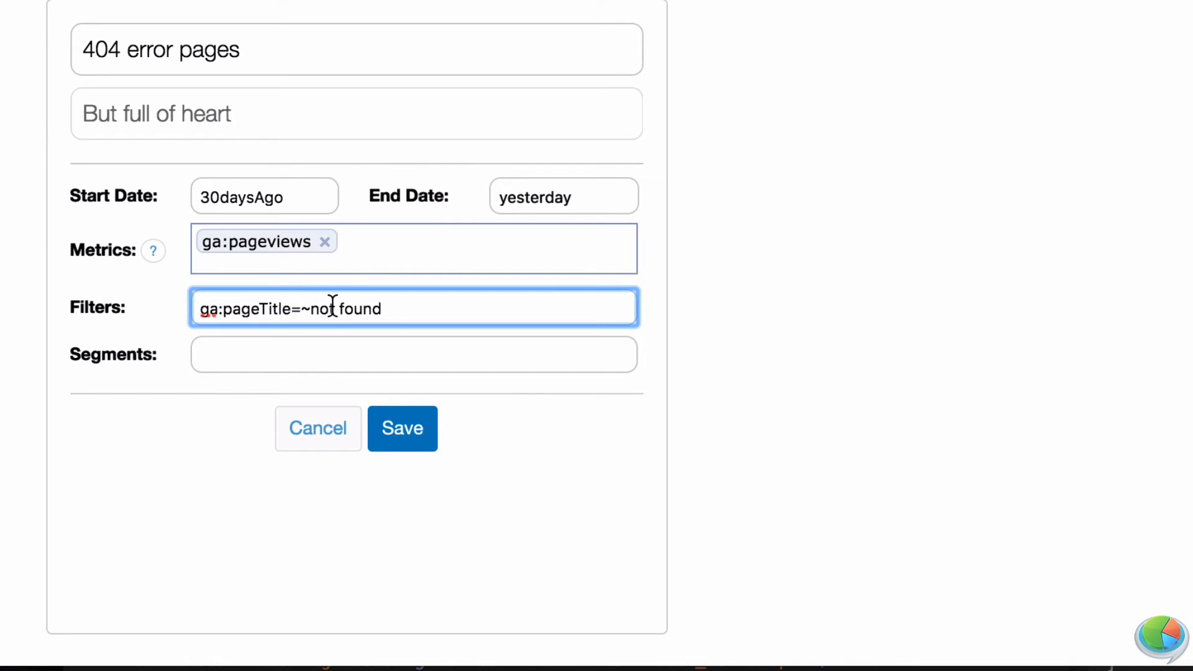
pyautogui.click(402, 429)
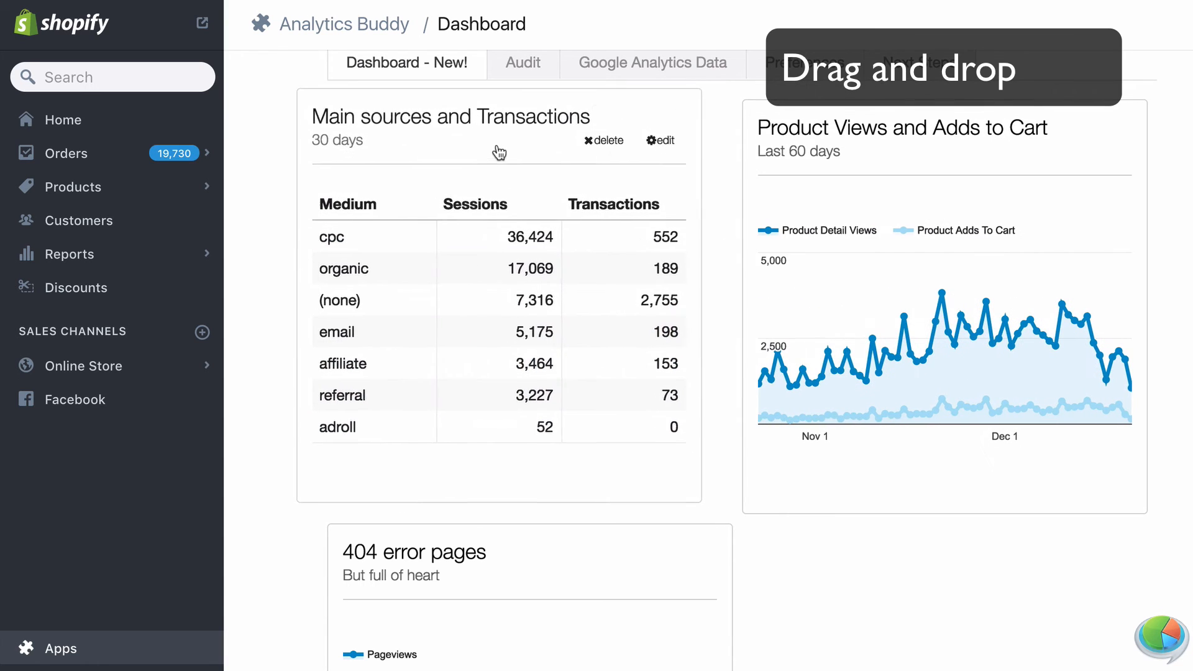
pyautogui.scroll(-3)
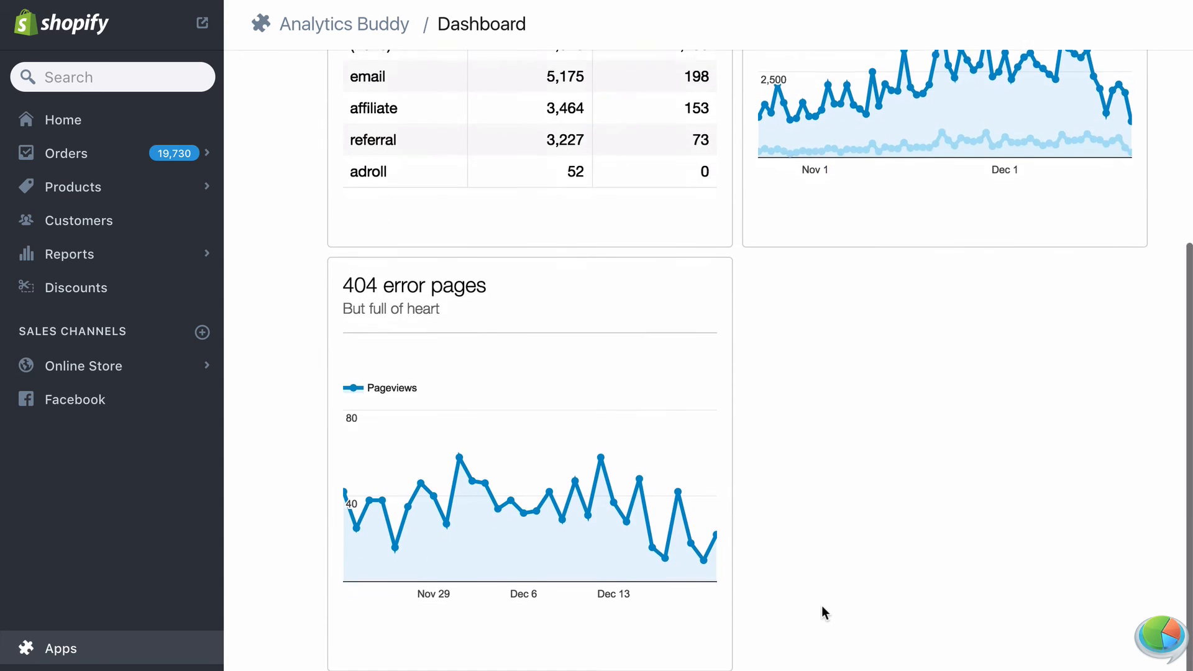
pyautogui.scroll(3)
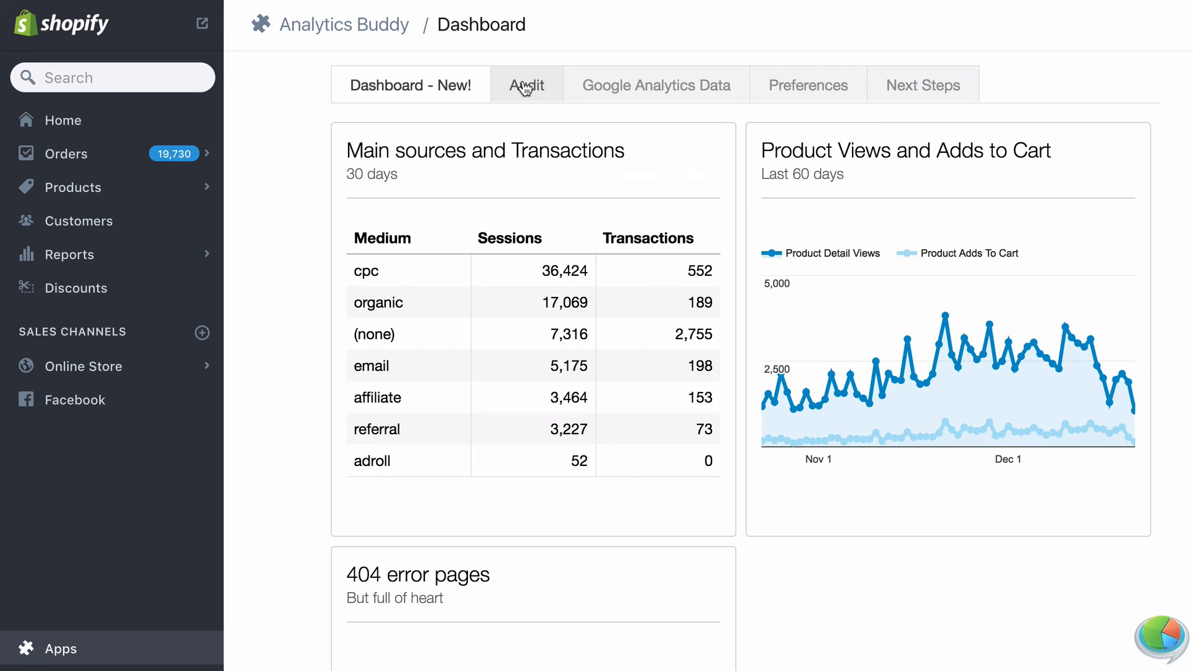
pyautogui.click(526, 85)
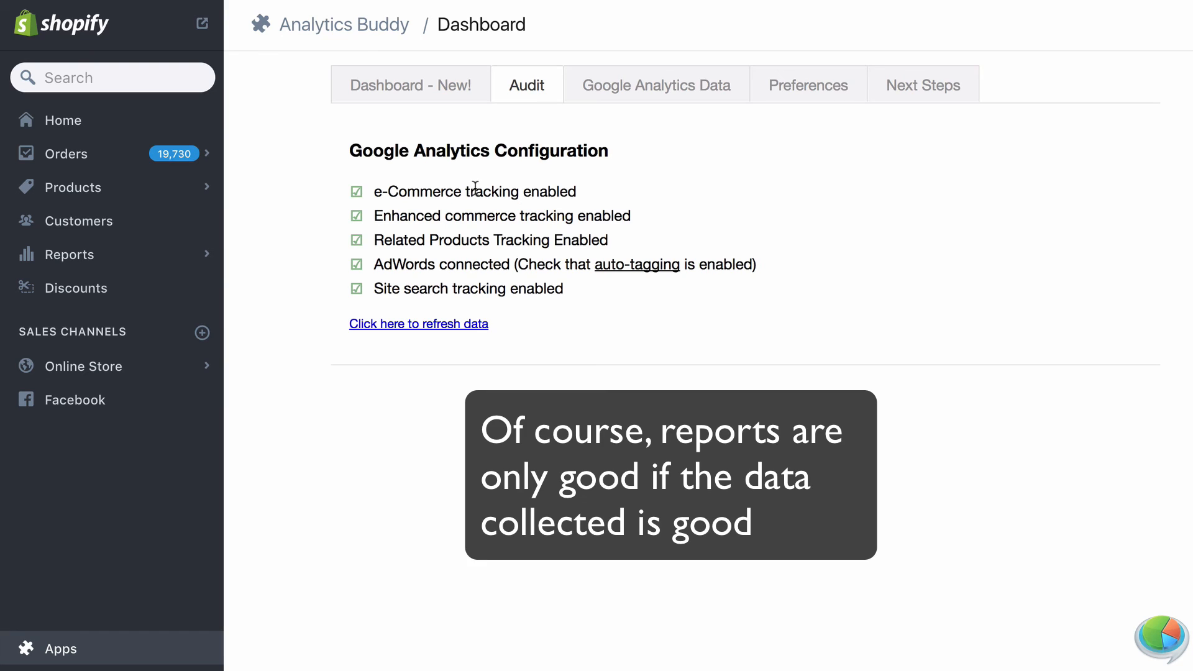
pyautogui.moveTo(617, 178)
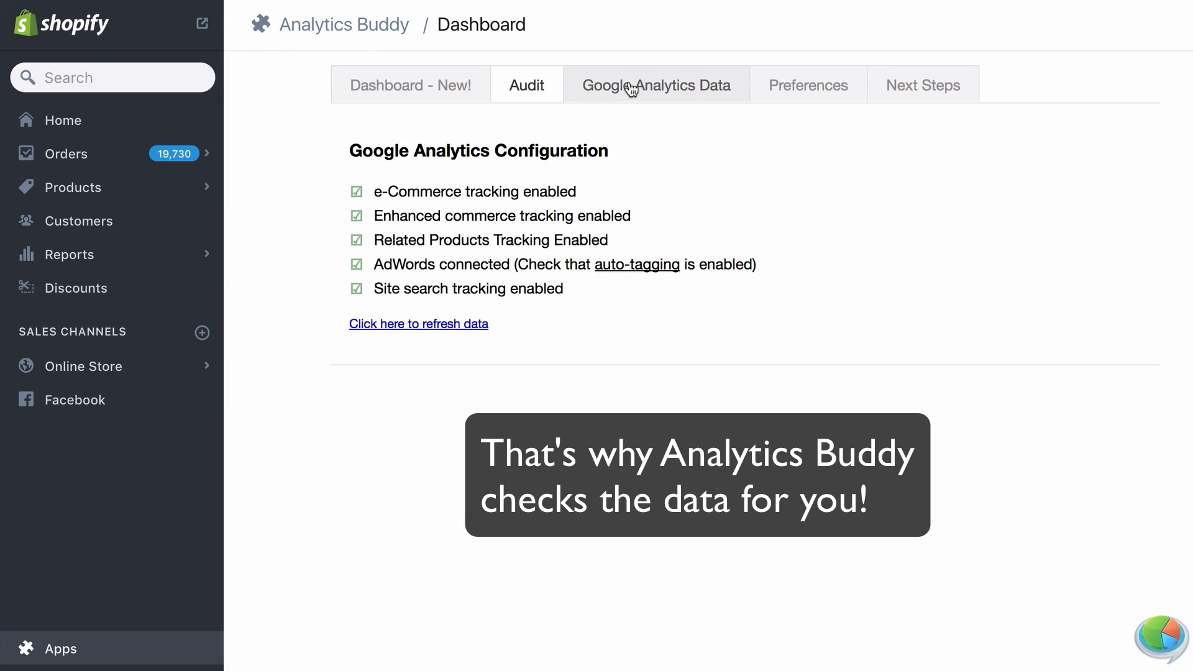
pyautogui.click(656, 84)
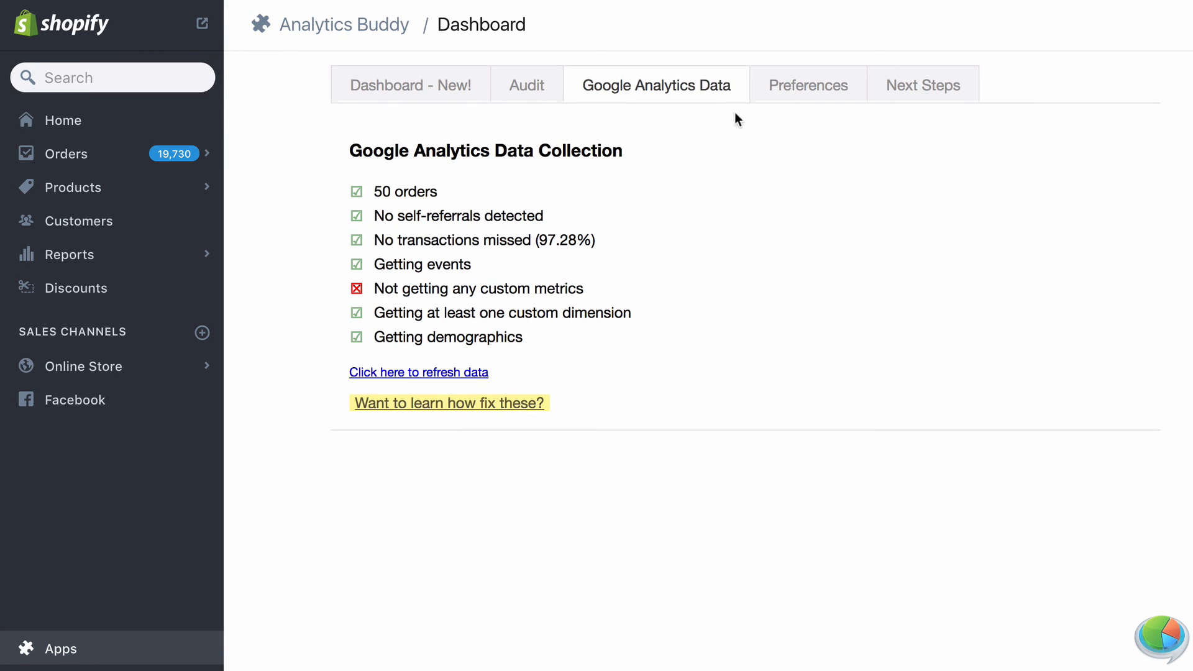
pyautogui.click(808, 85)
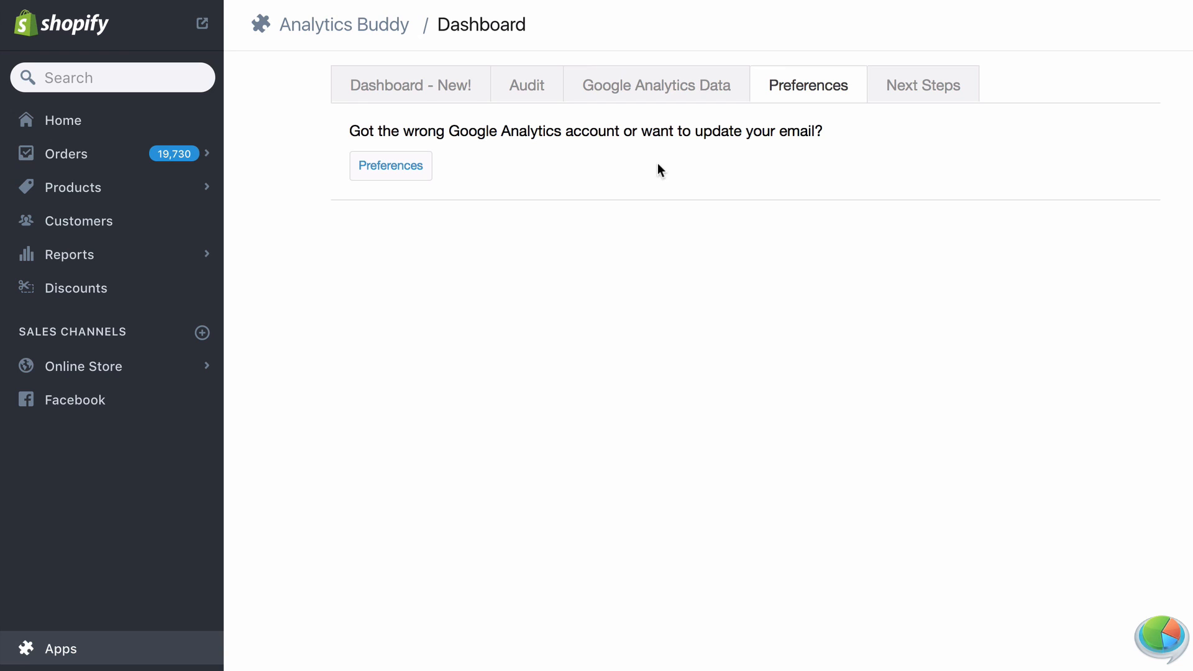
pyautogui.click(409, 85)
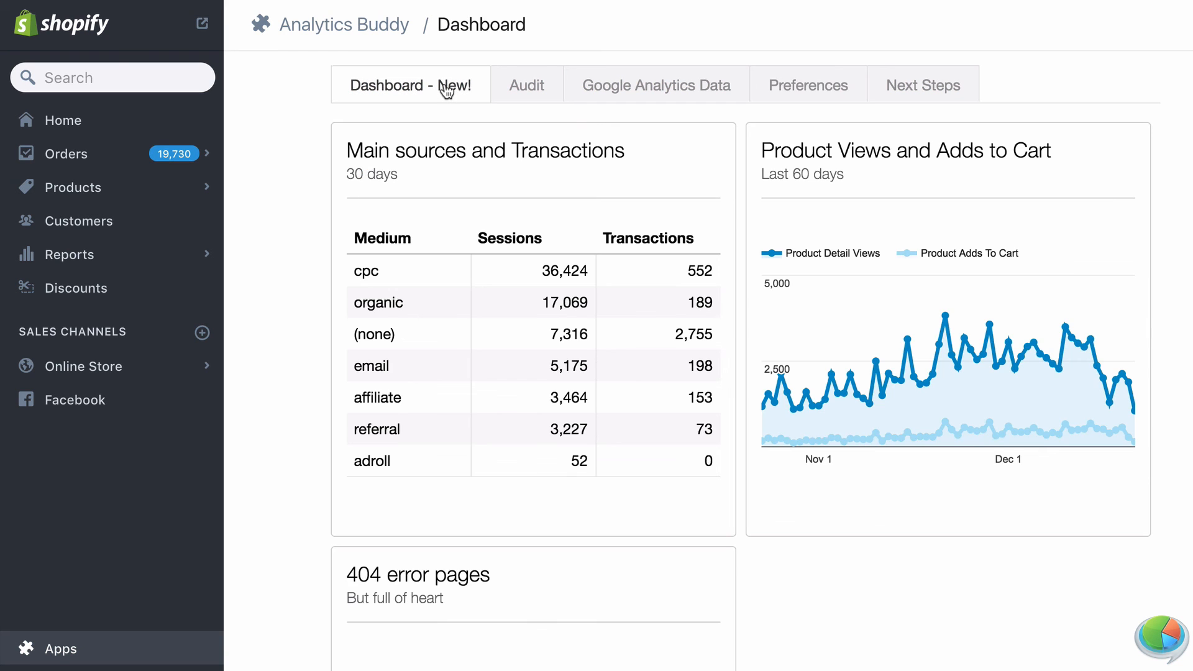